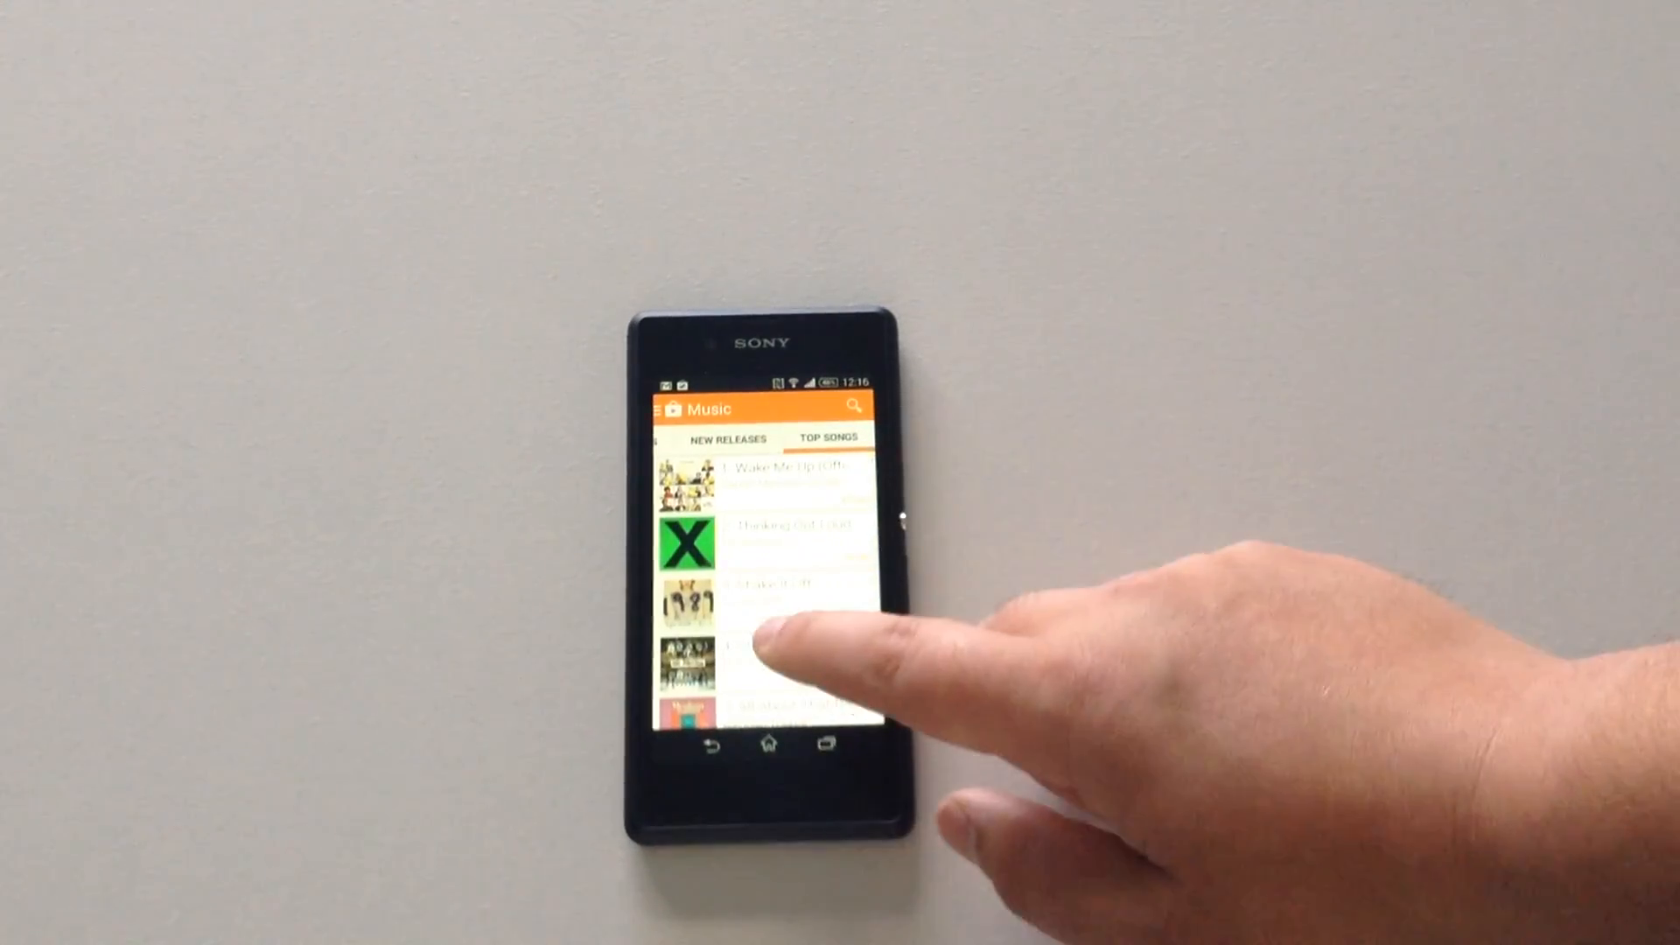
Open the page for the number-one top song, "Wake Me Up", from the TOP SONGS chart.
{"action": "left_click", "coordinate": [724, 439]}
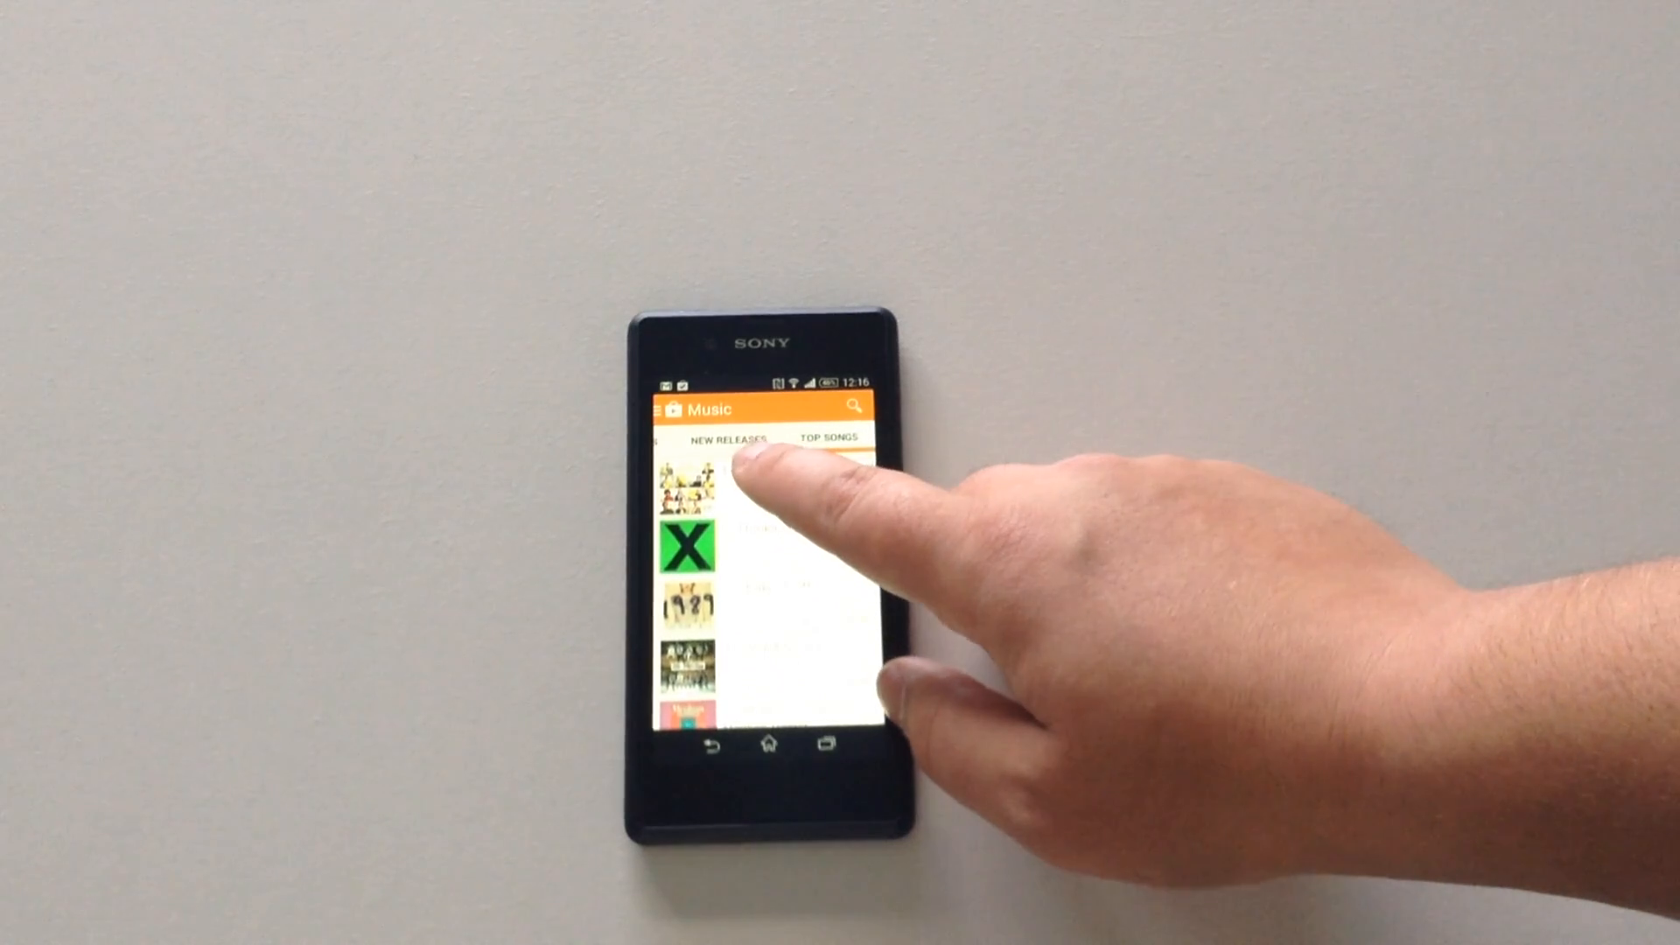
{"action": "left_click", "coordinate": [734, 489]}
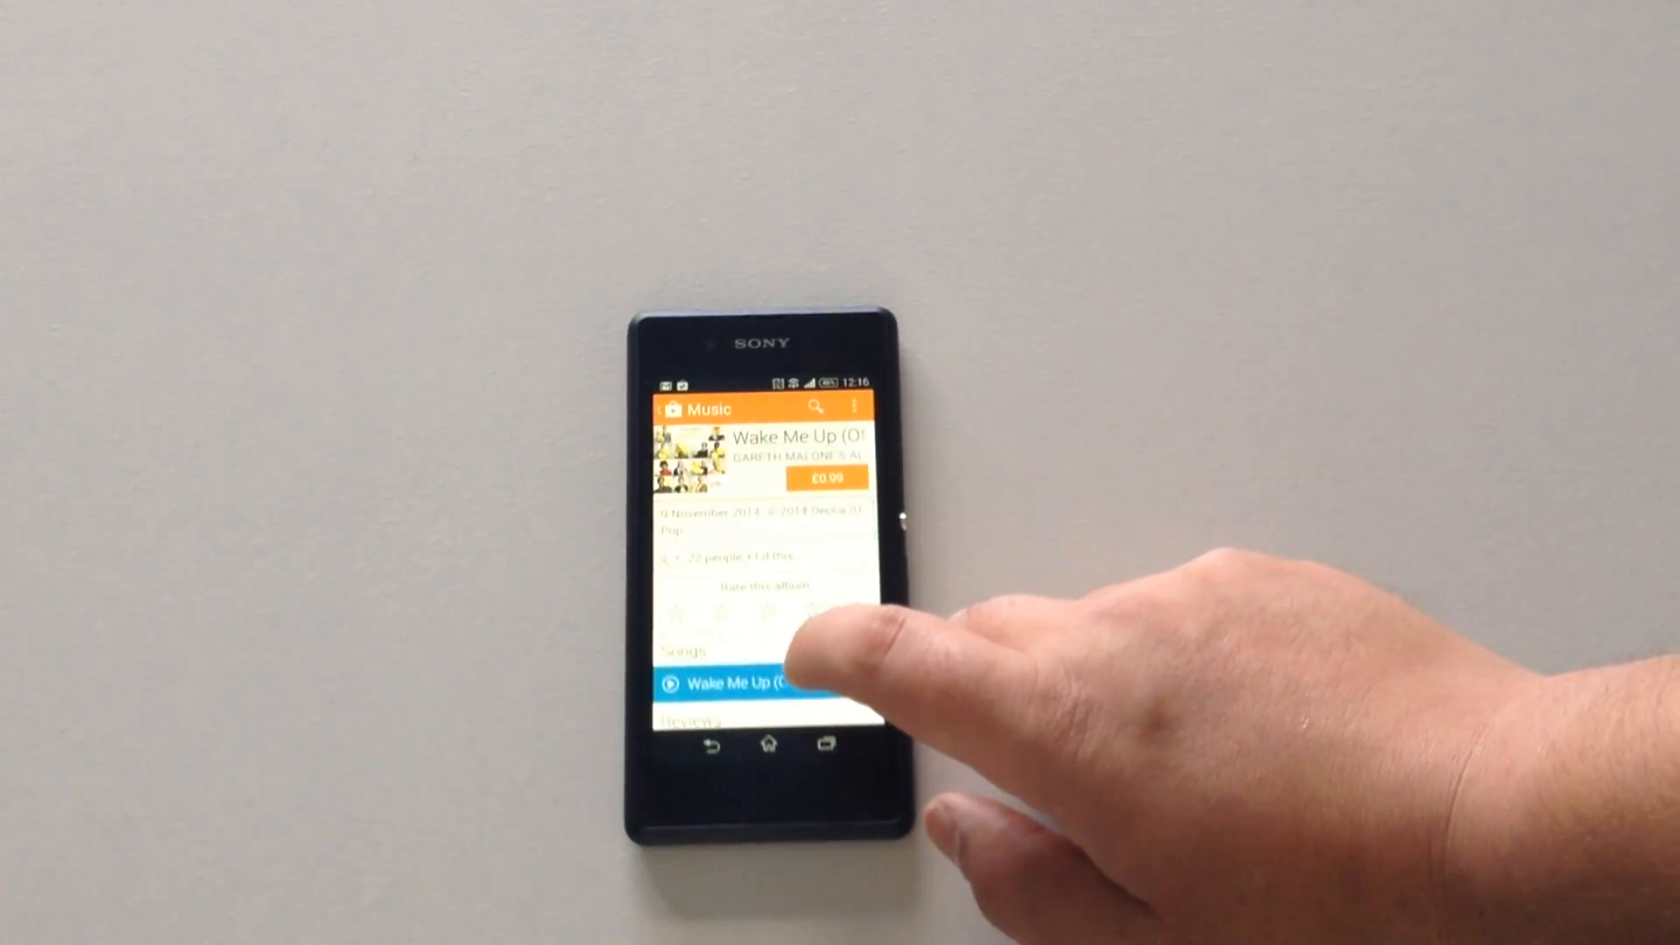
{"action": "left_click", "coordinate": [751, 683]}
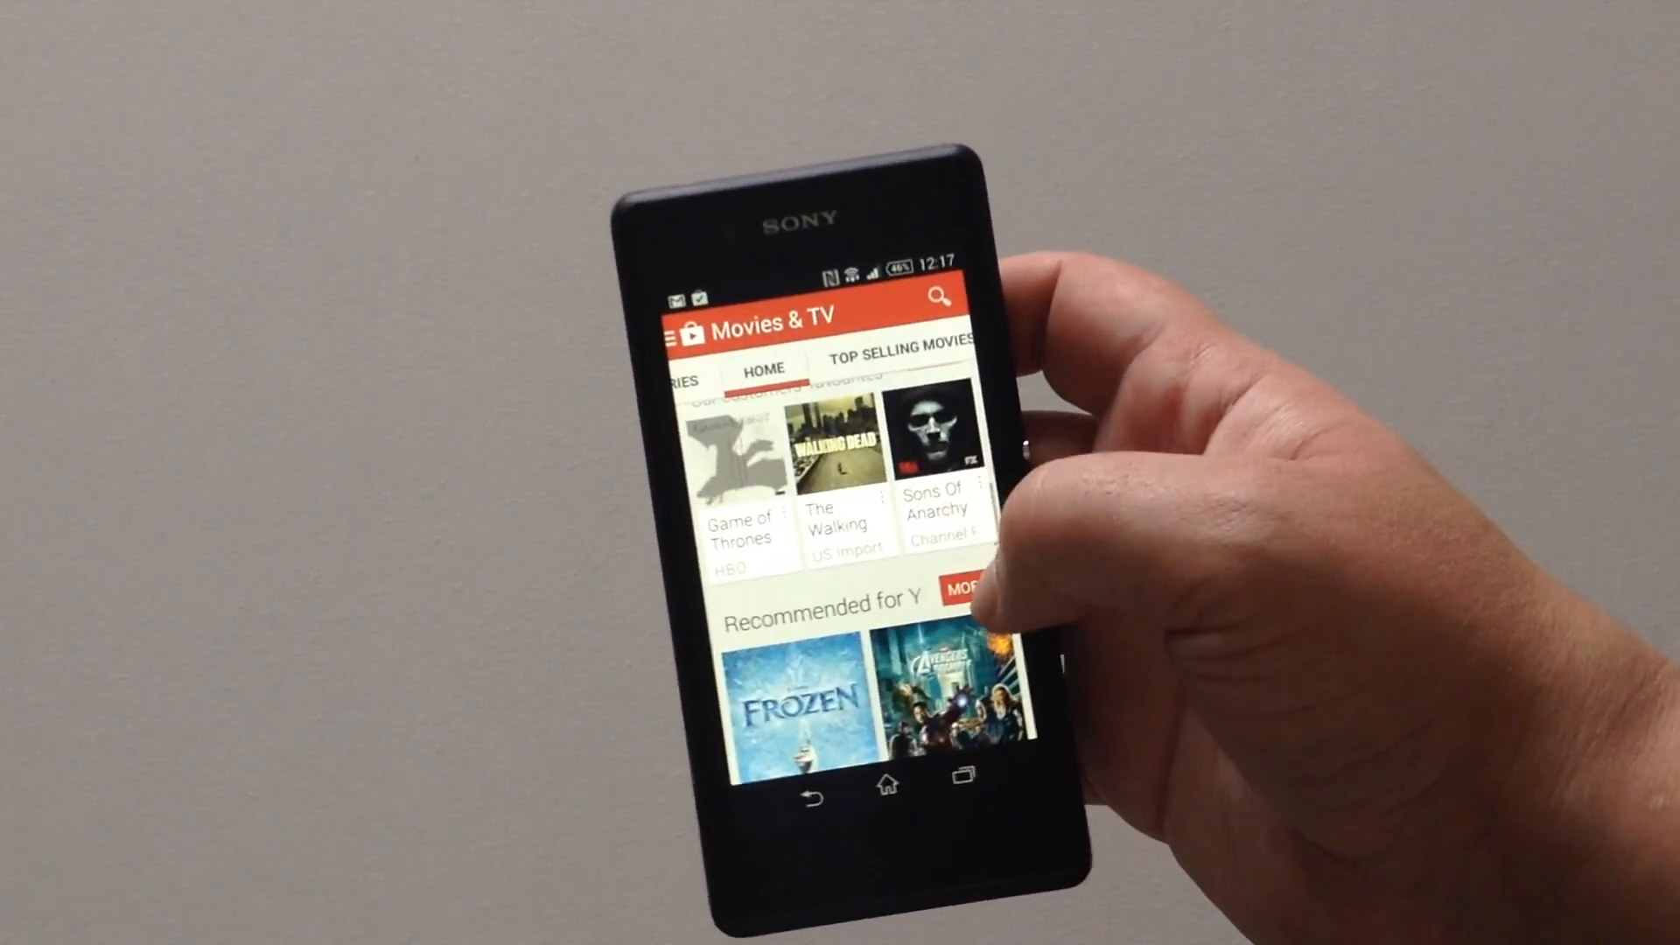
Scroll to Recommended for You and open the Avengers Assemble movie page.
{"action": "scroll", "scroll_direction": "down", "scroll_amount": 3}
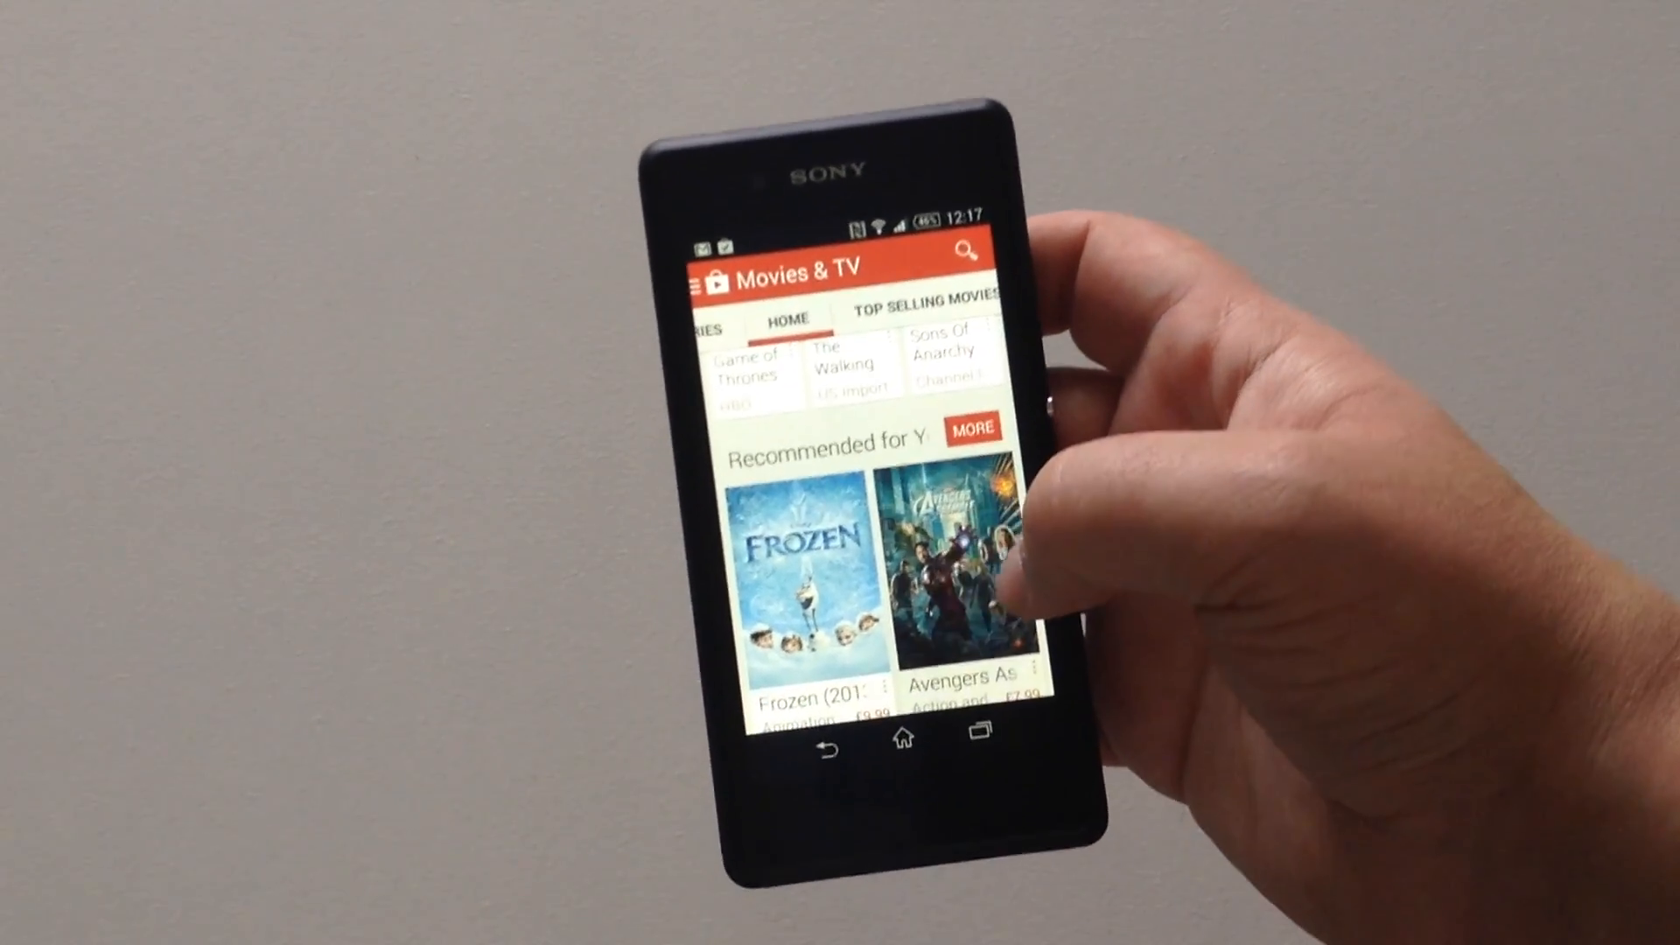
{"action": "left_click", "coordinate": [961, 567]}
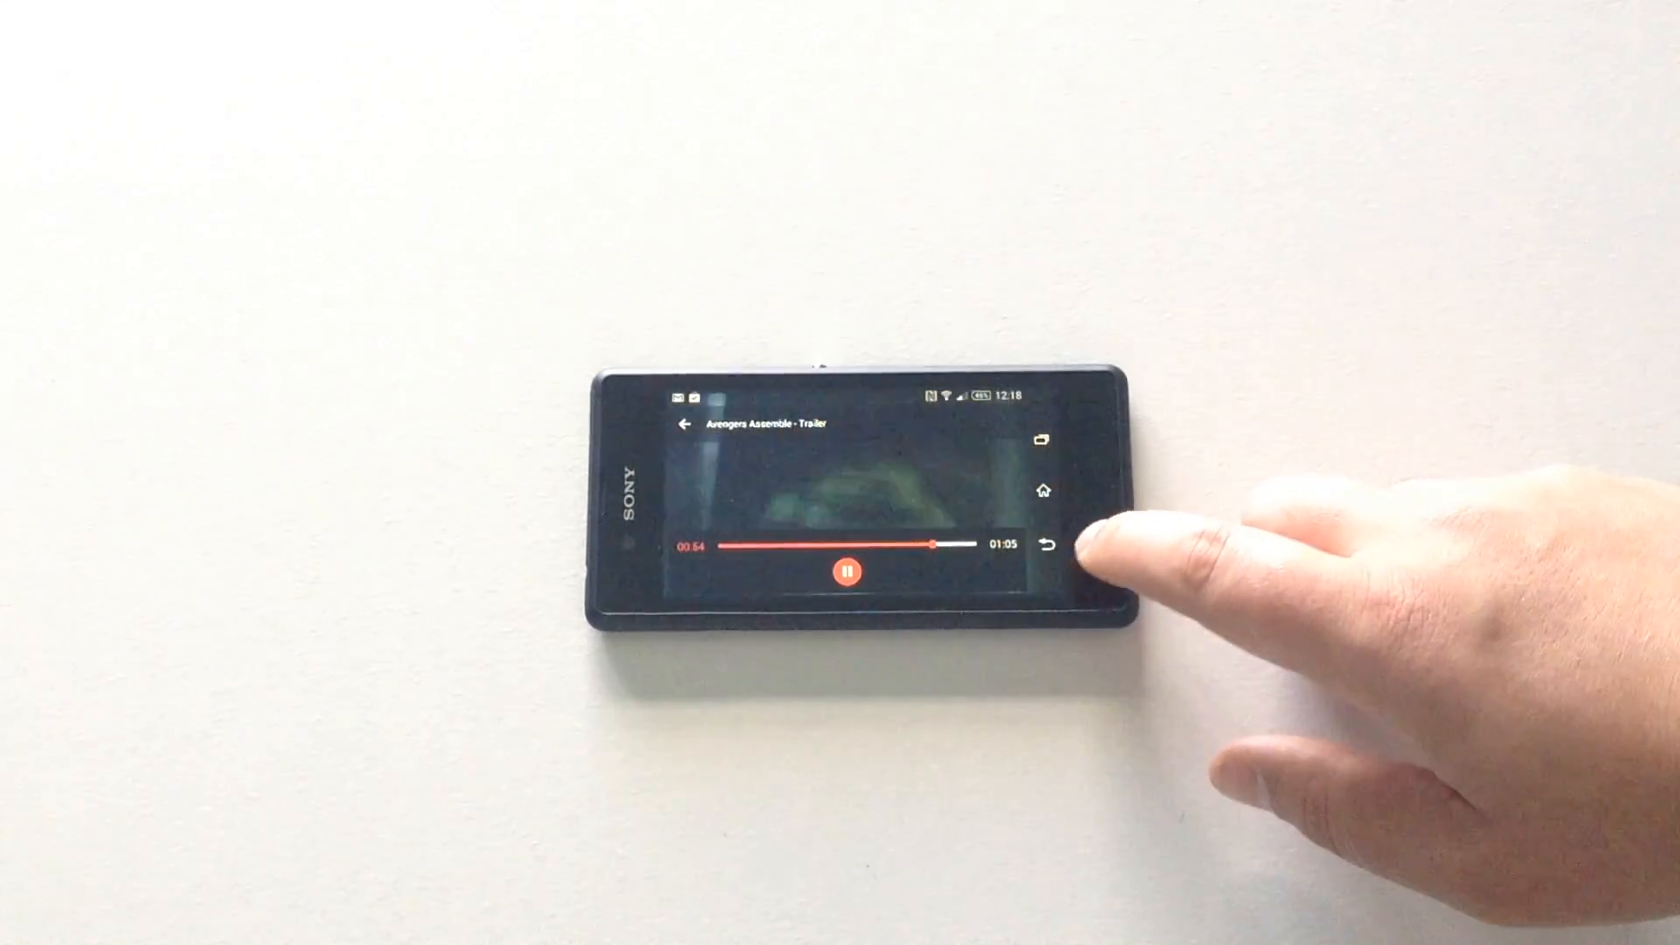
Leave the Avengers Assemble trailer and return to its page with HD and SD prices.
{"action": "left_click", "coordinate": [1047, 546]}
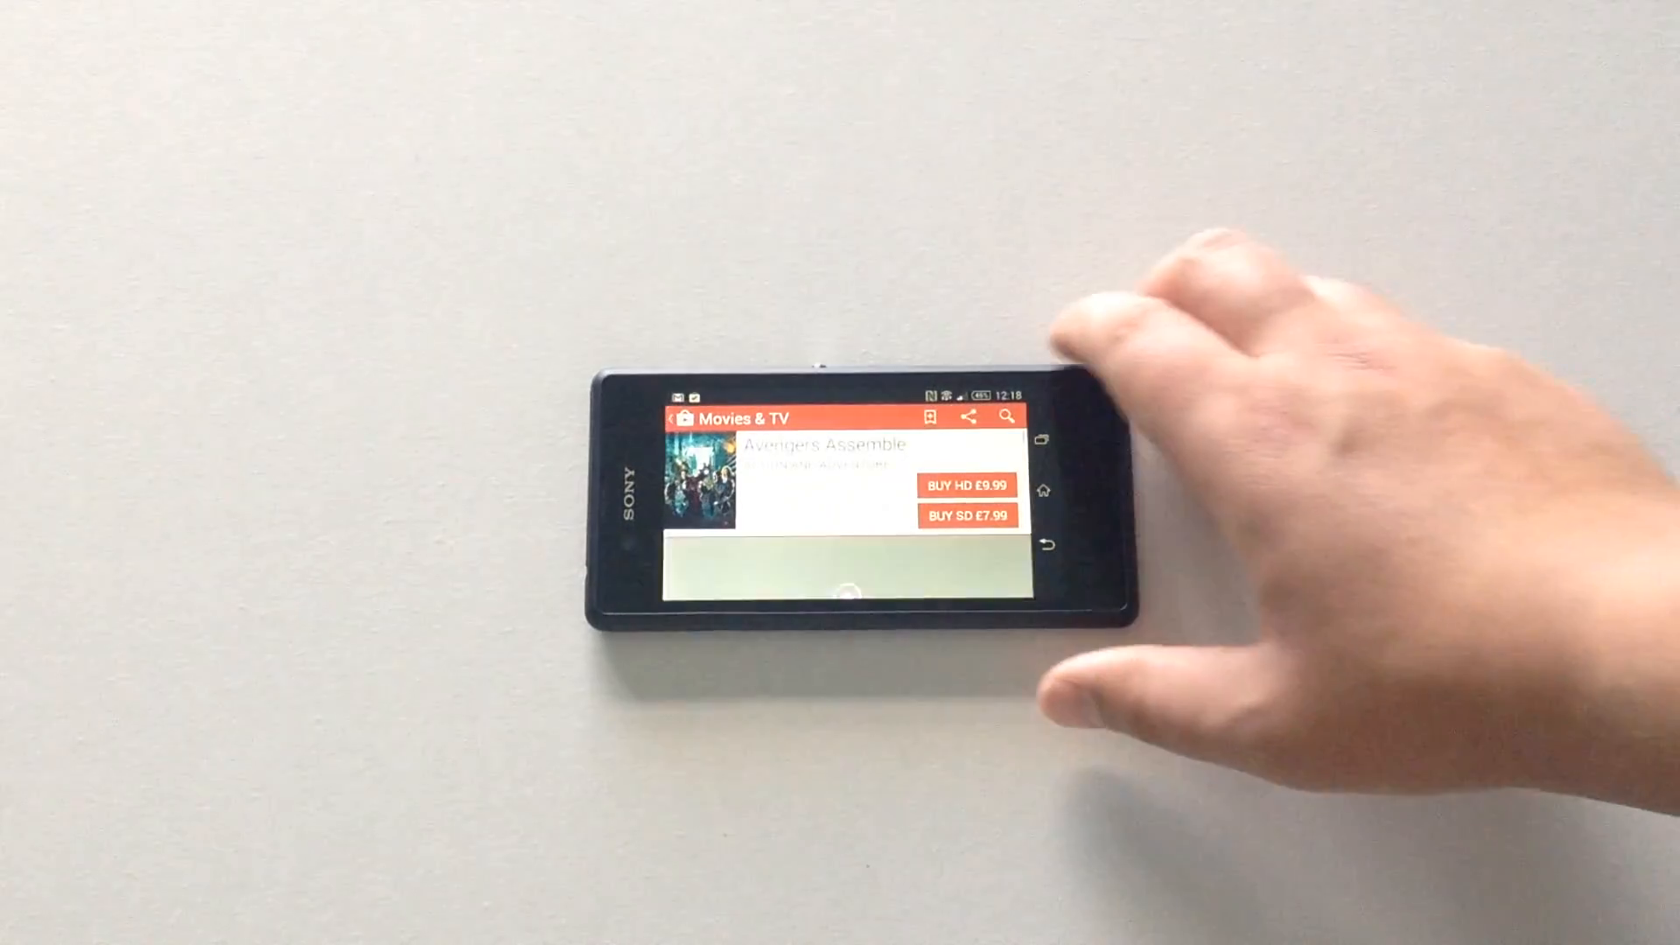